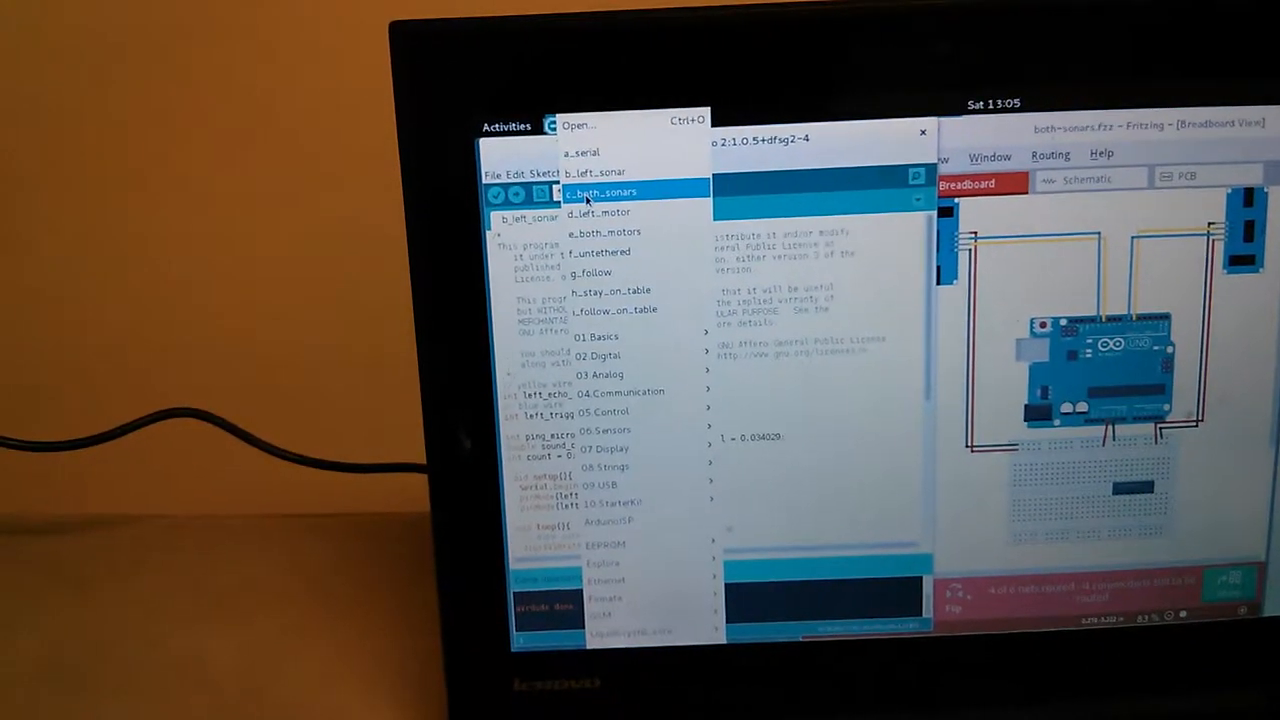
Load the c_both_sonars sketch from the sketchbook list into the editor
{"action": "left_click", "coordinate": [600, 192]}
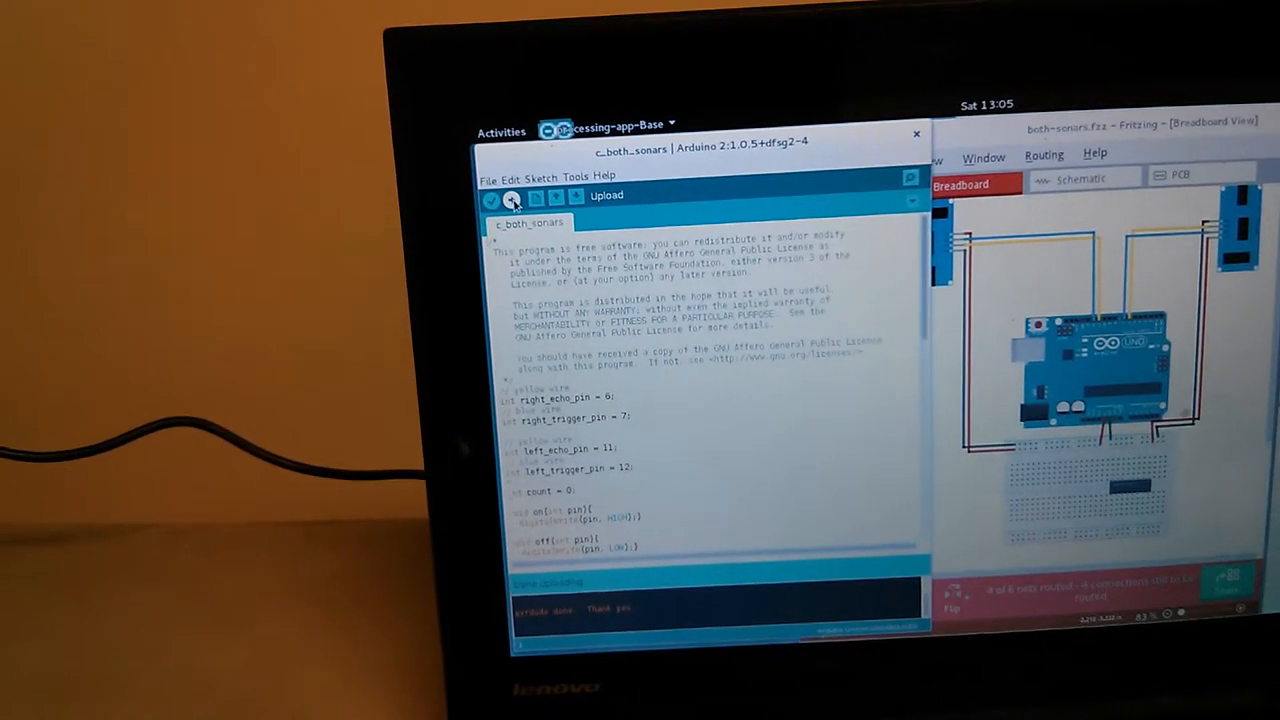
Upload c_both_sonars to the board, then show Tools to verify Board and Serial Port
{"action": "left_click", "coordinate": [510, 196]}
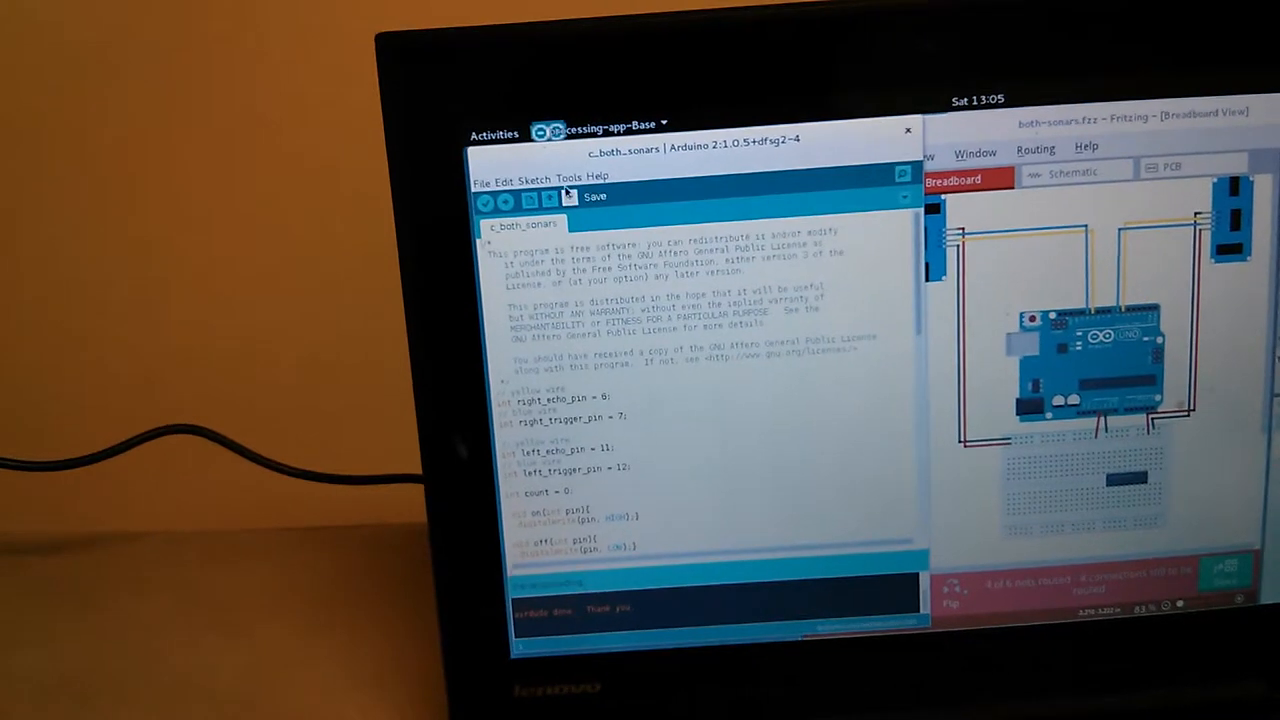
{"action": "left_click", "coordinate": [568, 176]}
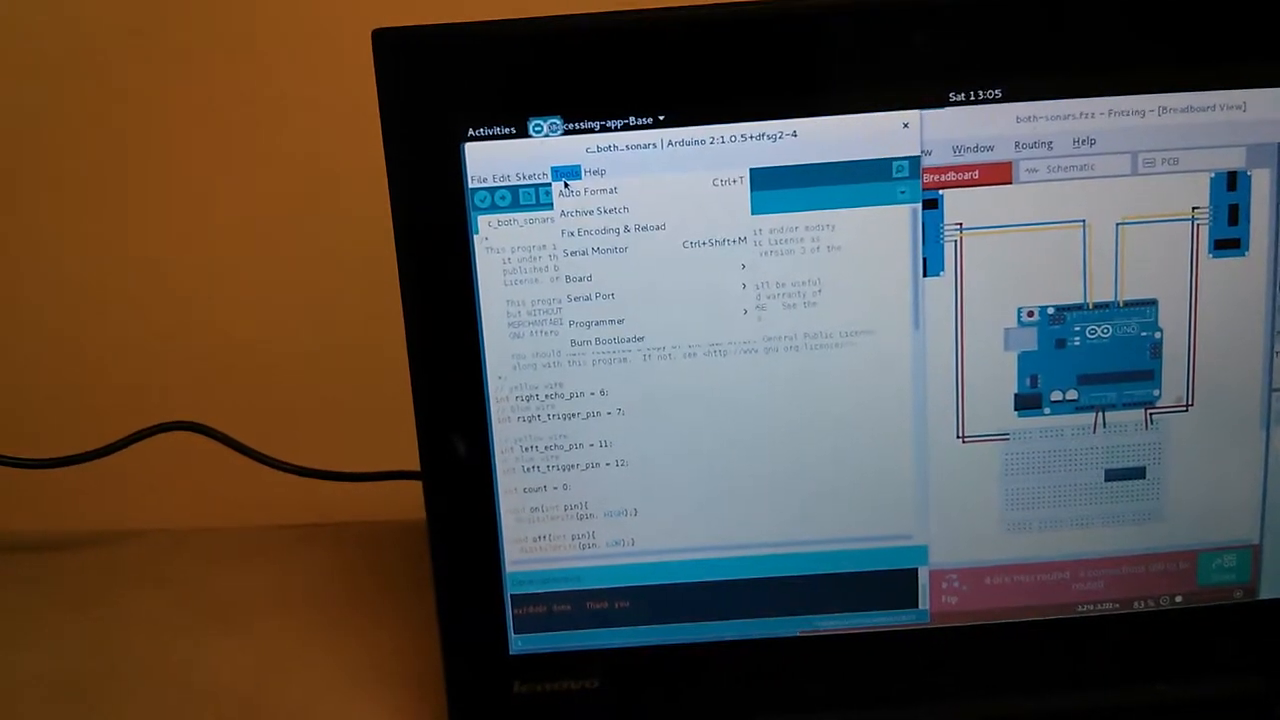